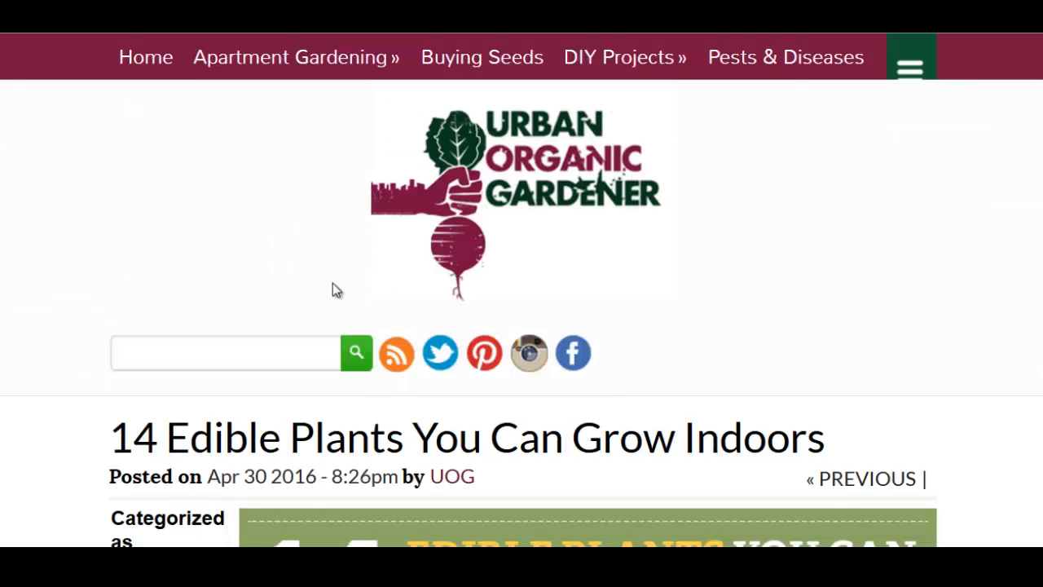
scroll("down", 3)
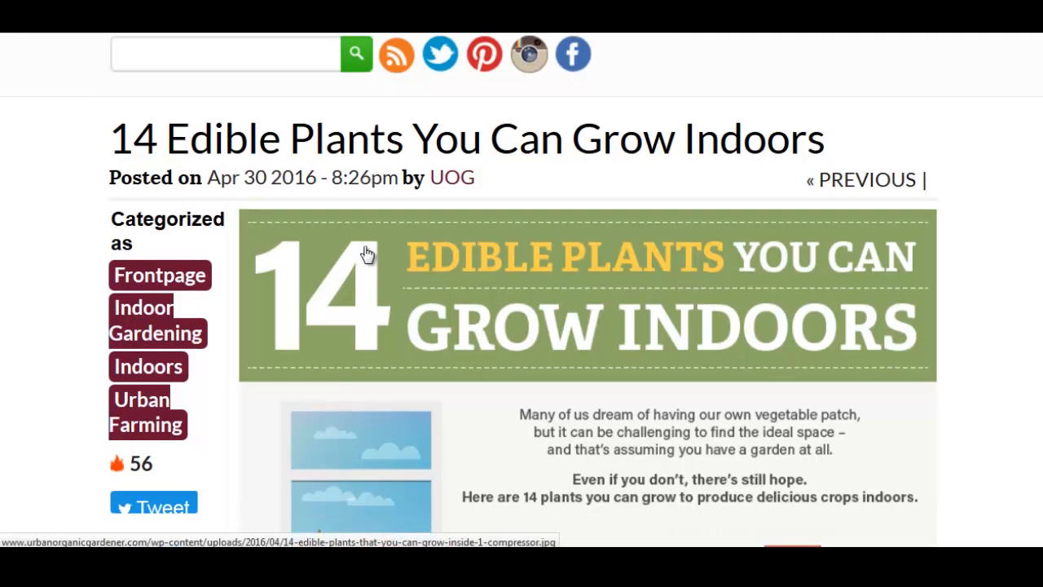
mouse_move(424, 200)
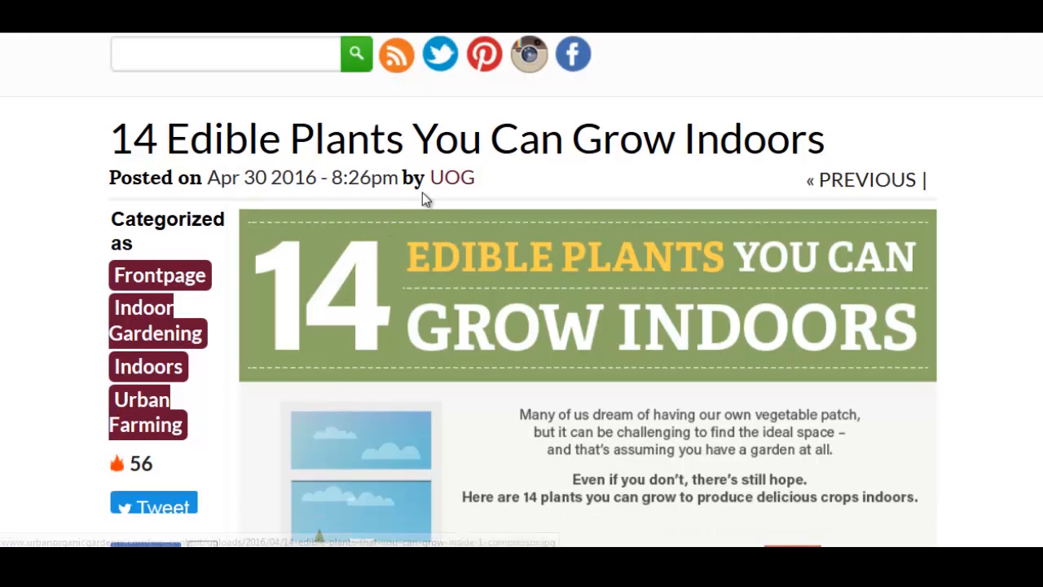
scroll("down", 3)
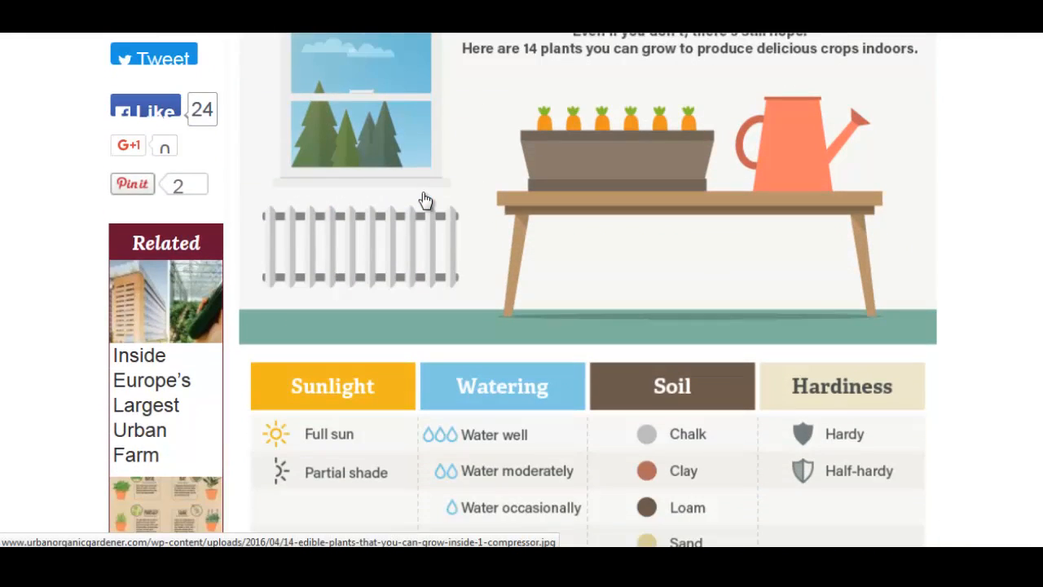
scroll("down", 3)
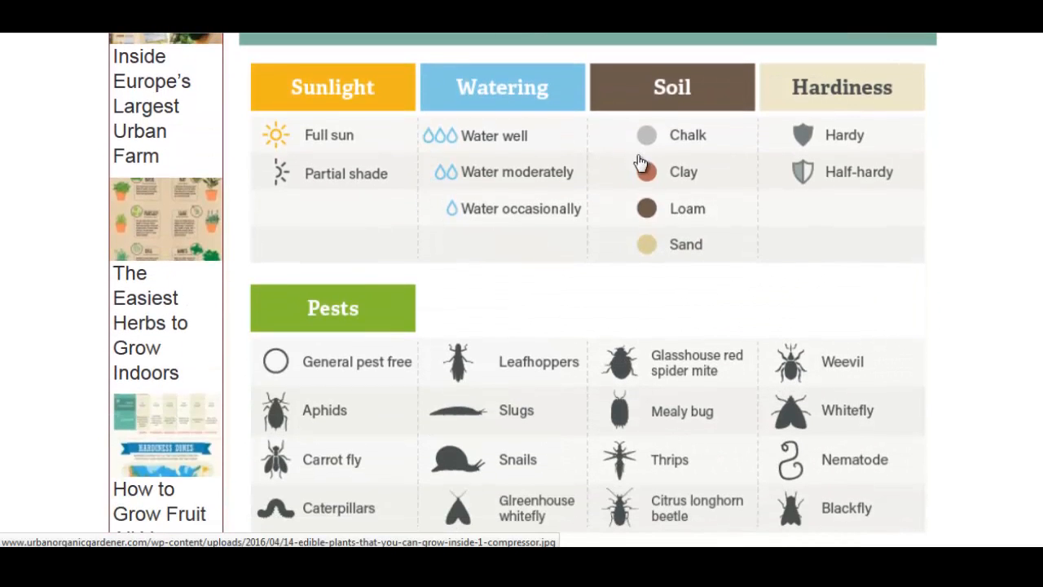
mouse_move(406, 204)
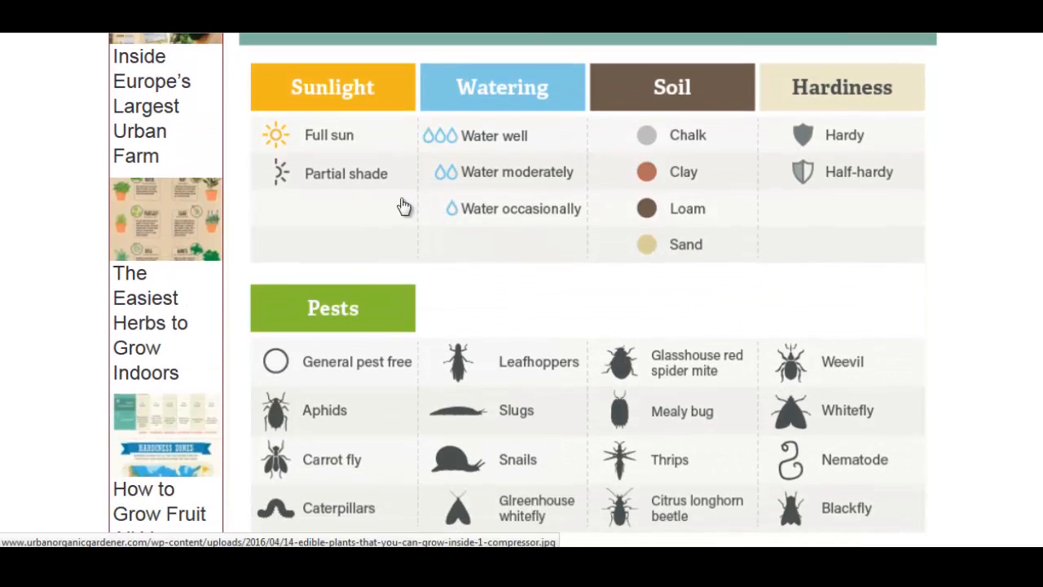
scroll("down", 3)
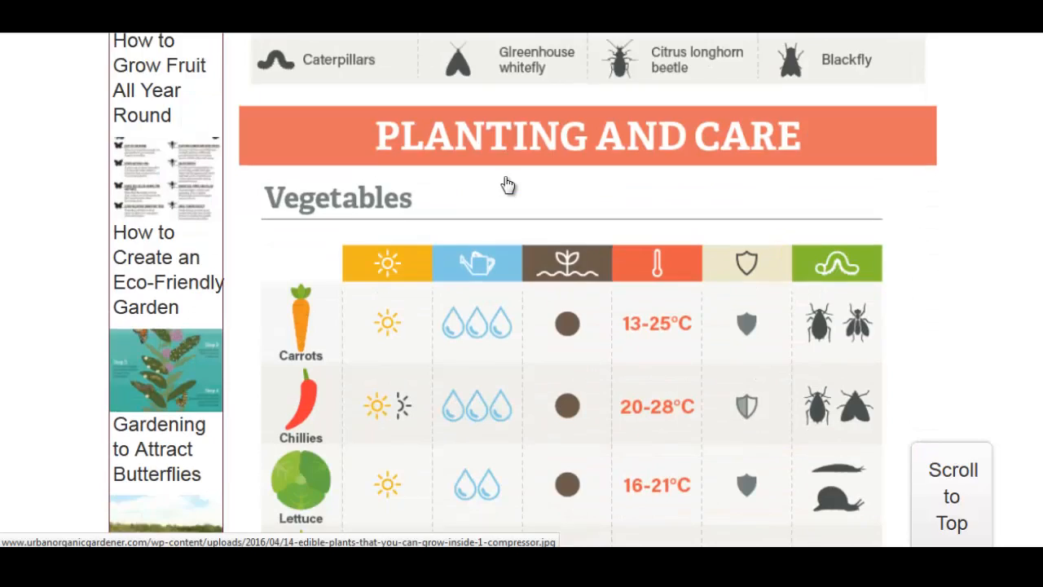
scroll("down", 3)
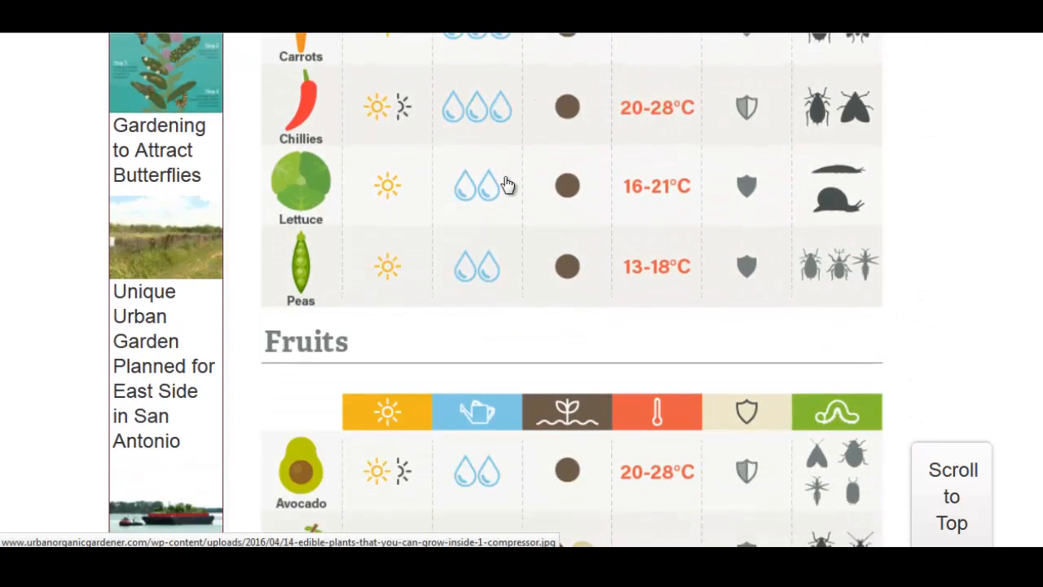
scroll("down", 3)
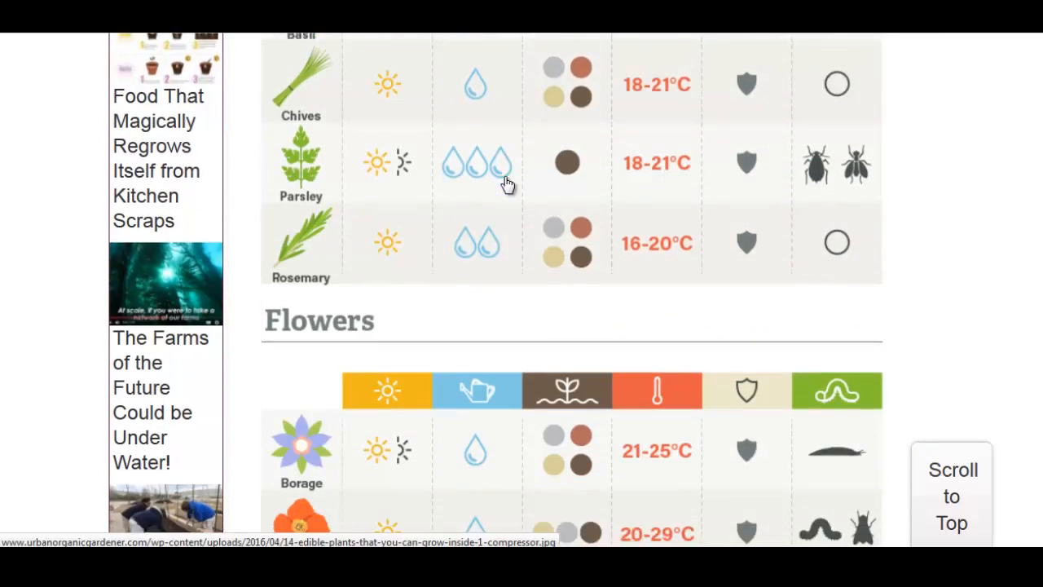
scroll("up", 3)
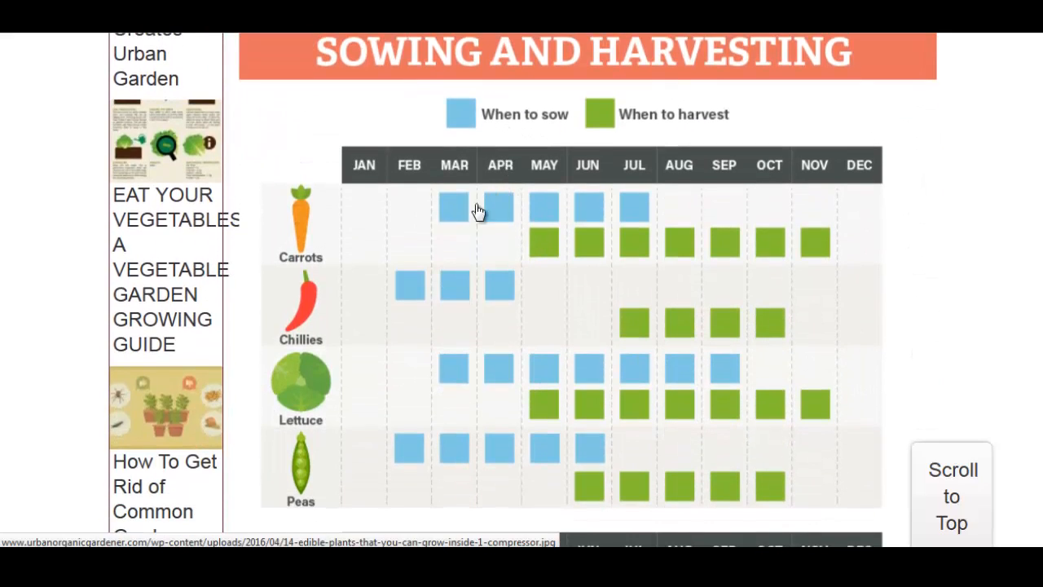
mouse_move(656, 361)
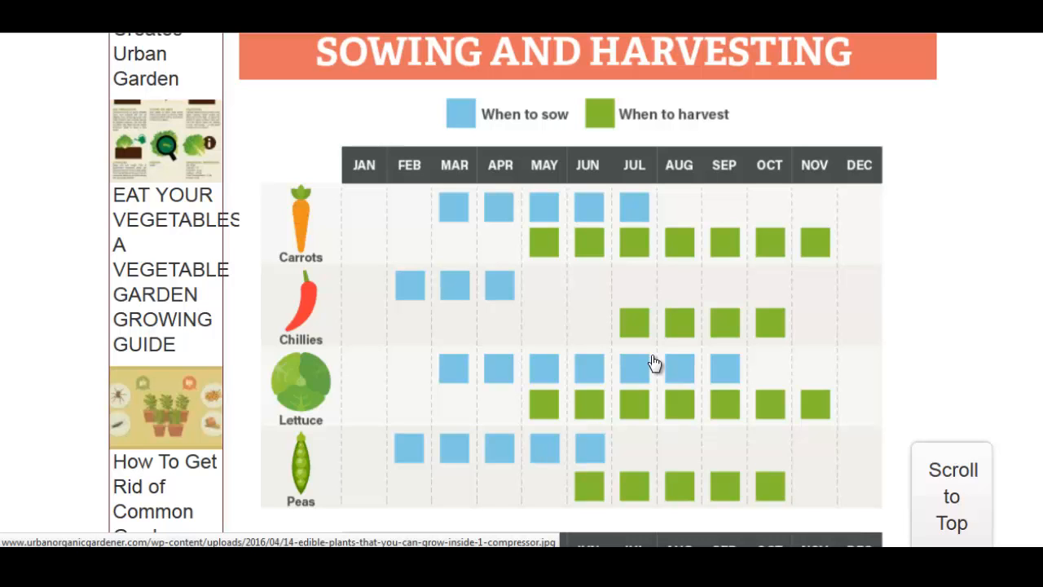
scroll("down", 3)
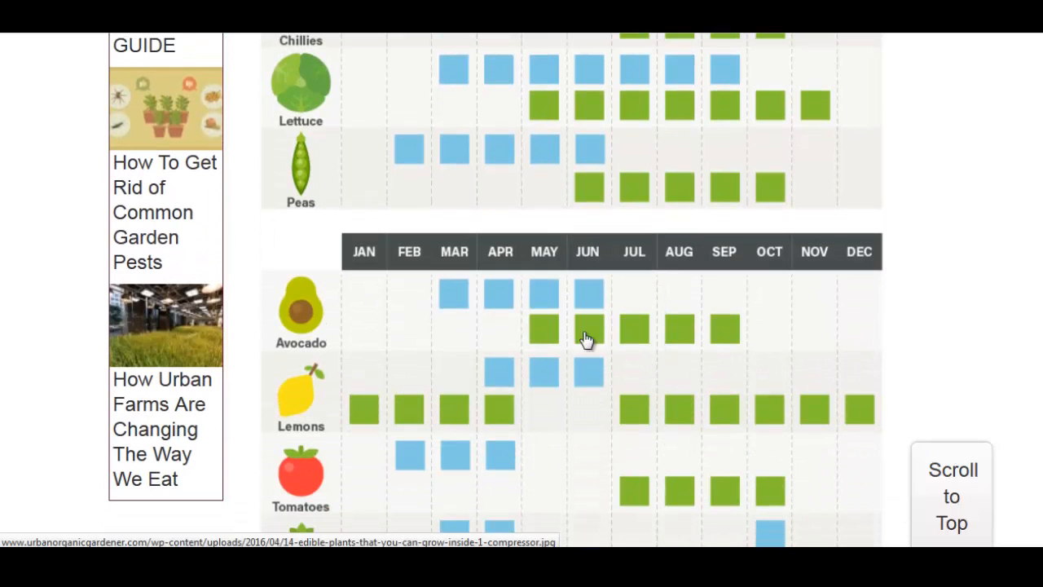
mouse_move(440, 316)
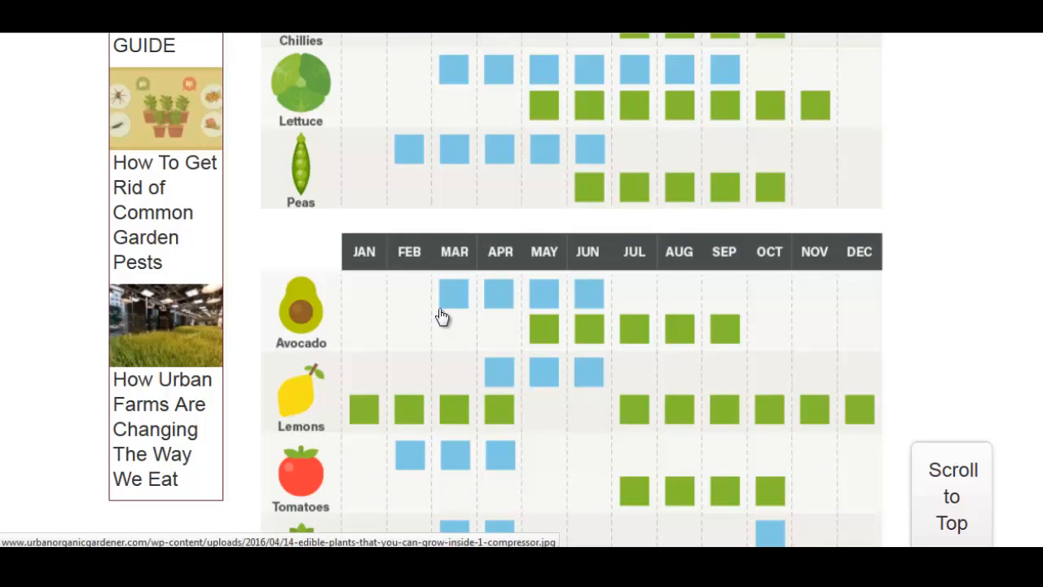
scroll("down", 3)
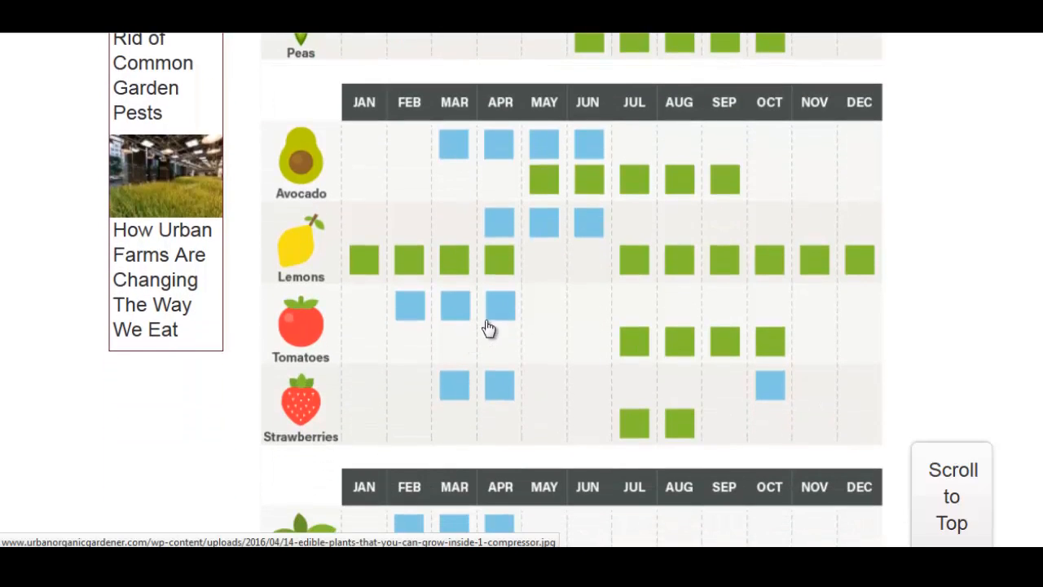
mouse_move(426, 395)
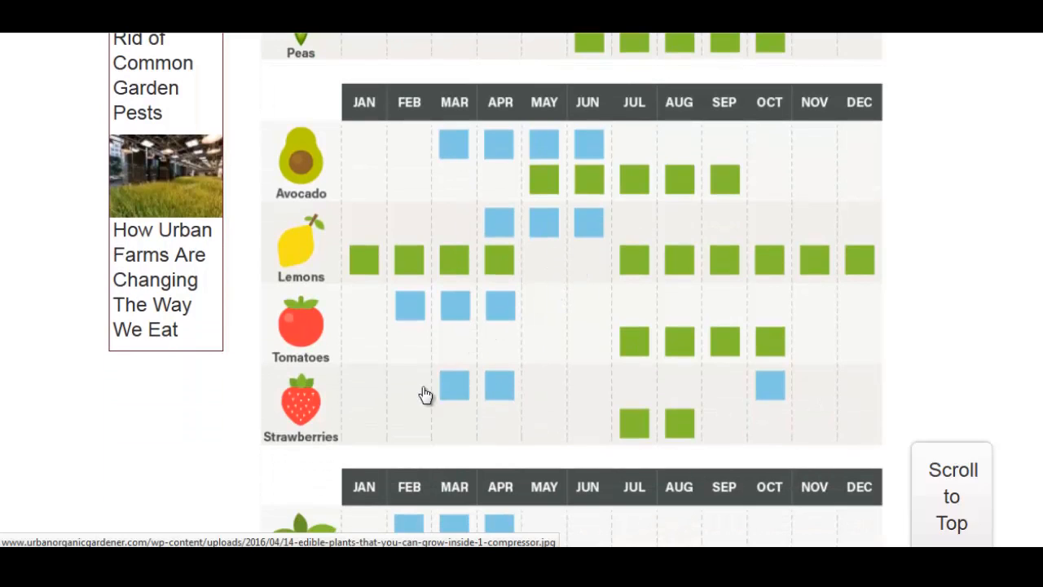
mouse_move(538, 405)
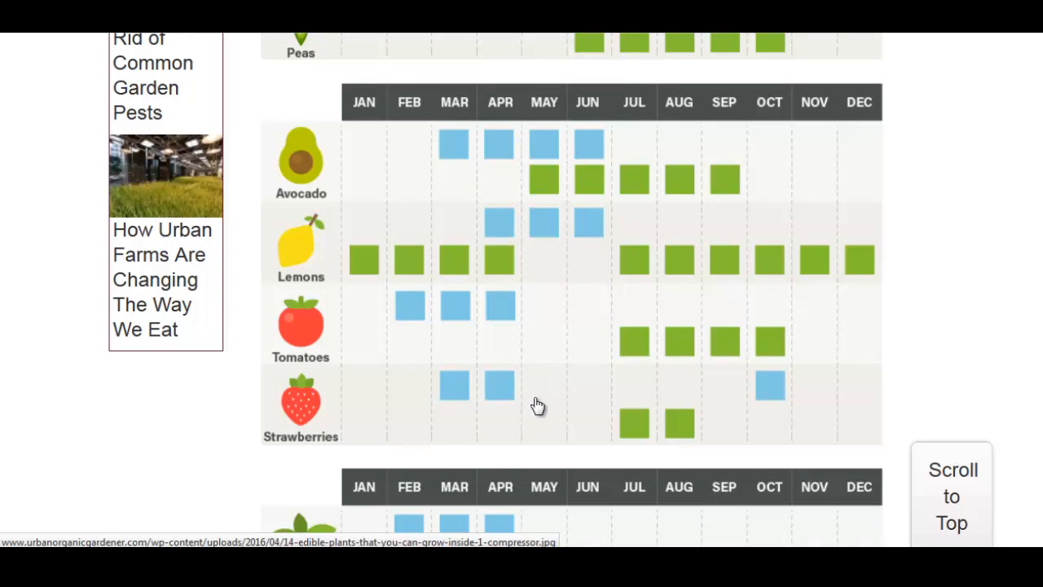
mouse_move(552, 421)
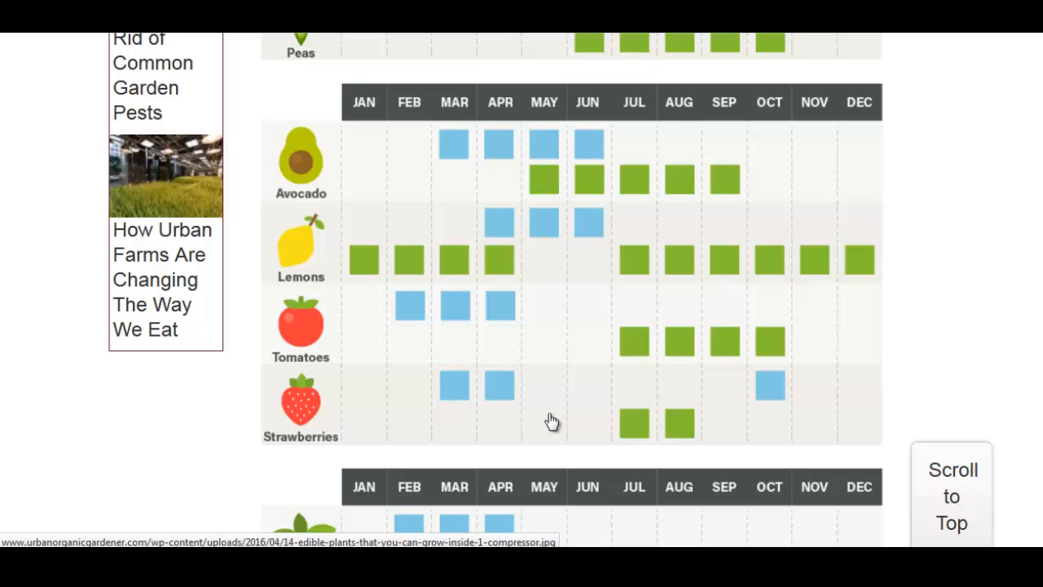
scroll("down", 3)
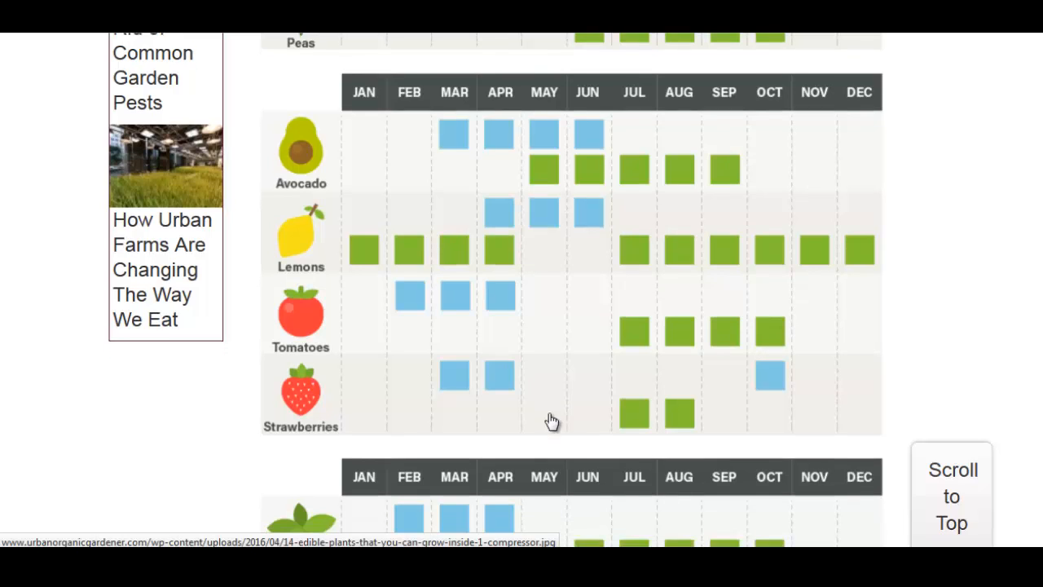
scroll("down", 3)
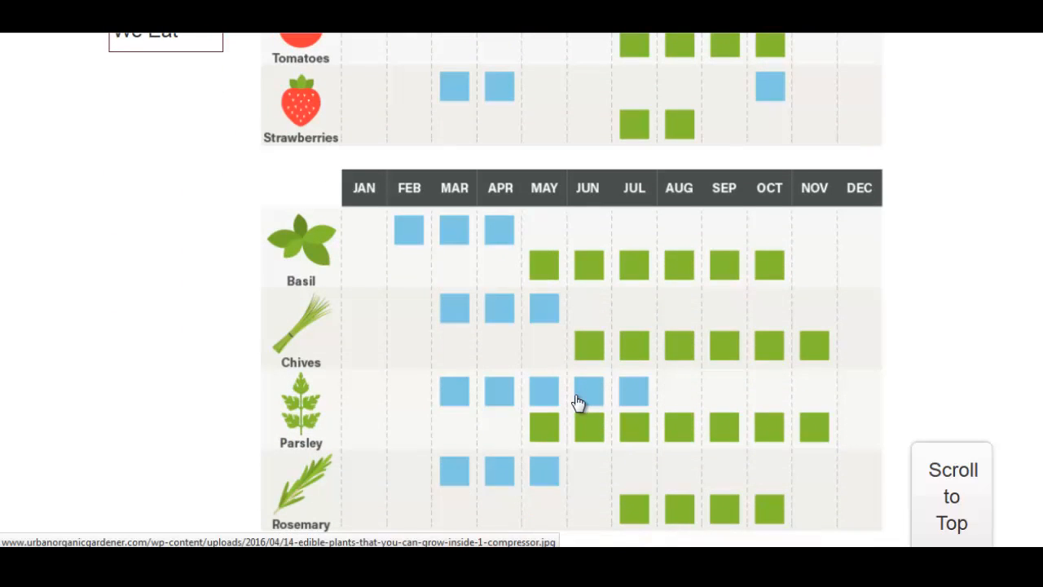
scroll("down", 3)
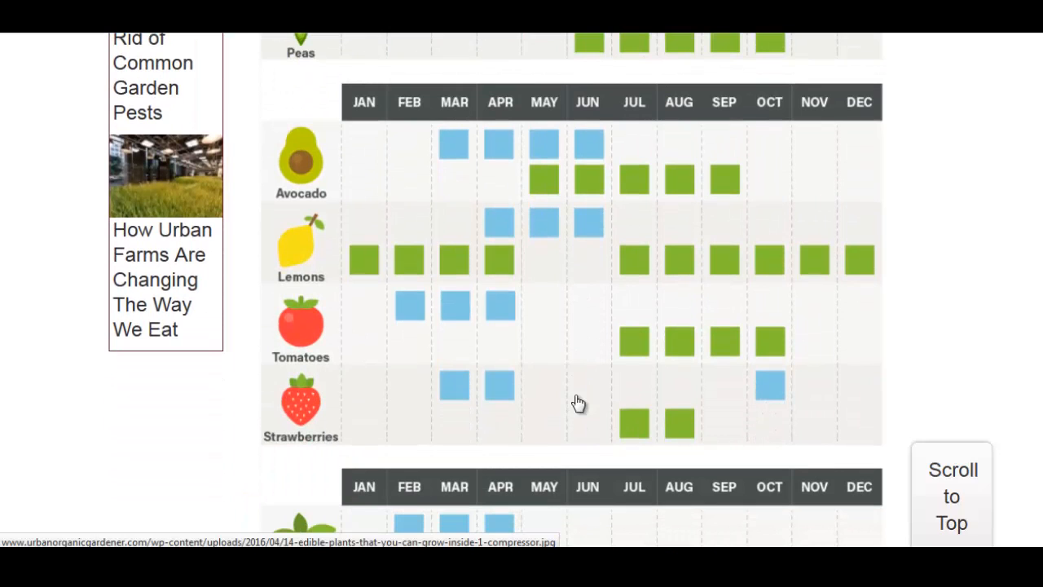
scroll("up", 3)
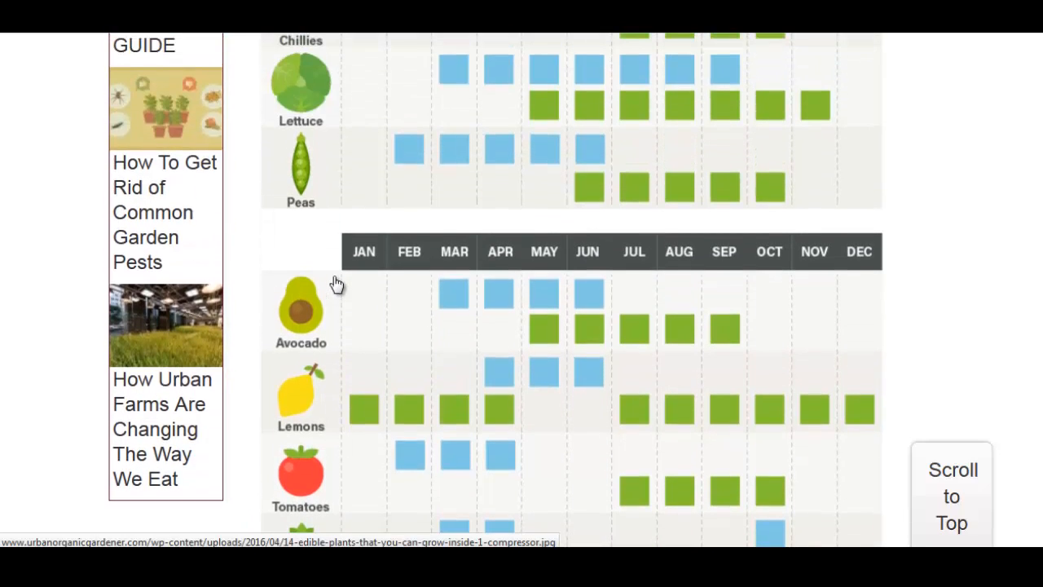
scroll("up", 3)
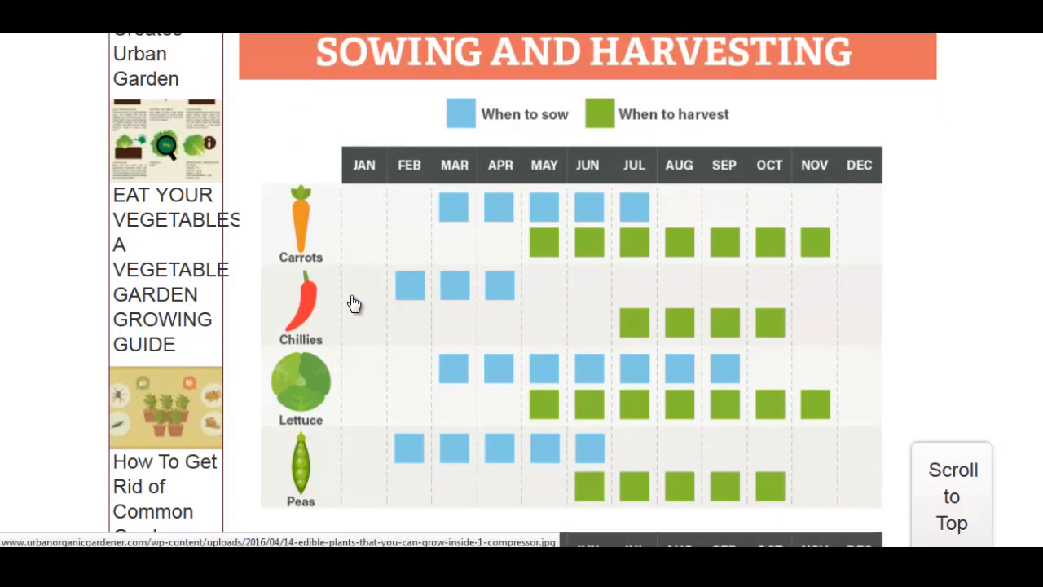
mouse_move(392, 285)
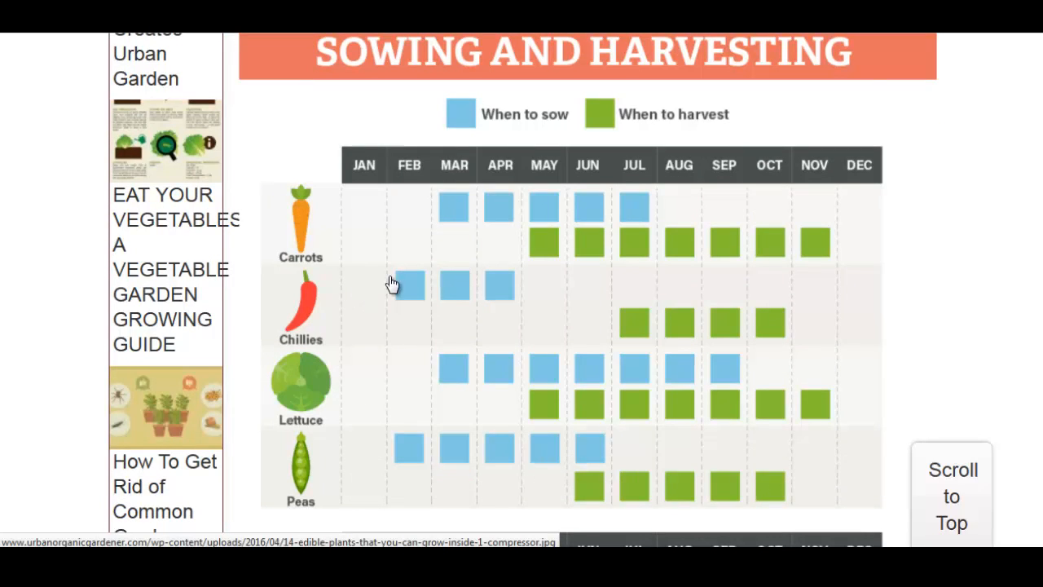